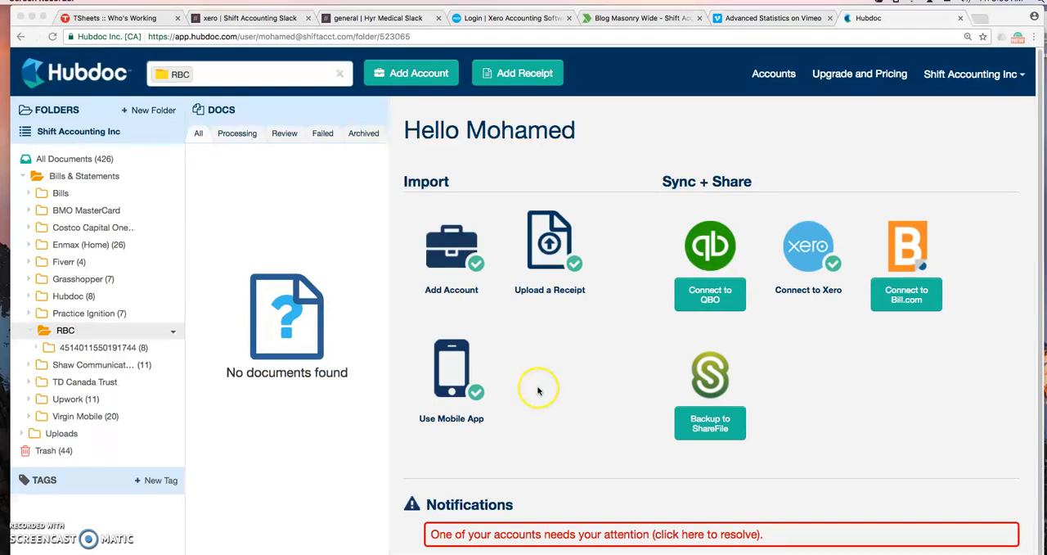
mouse_move(470, 391)
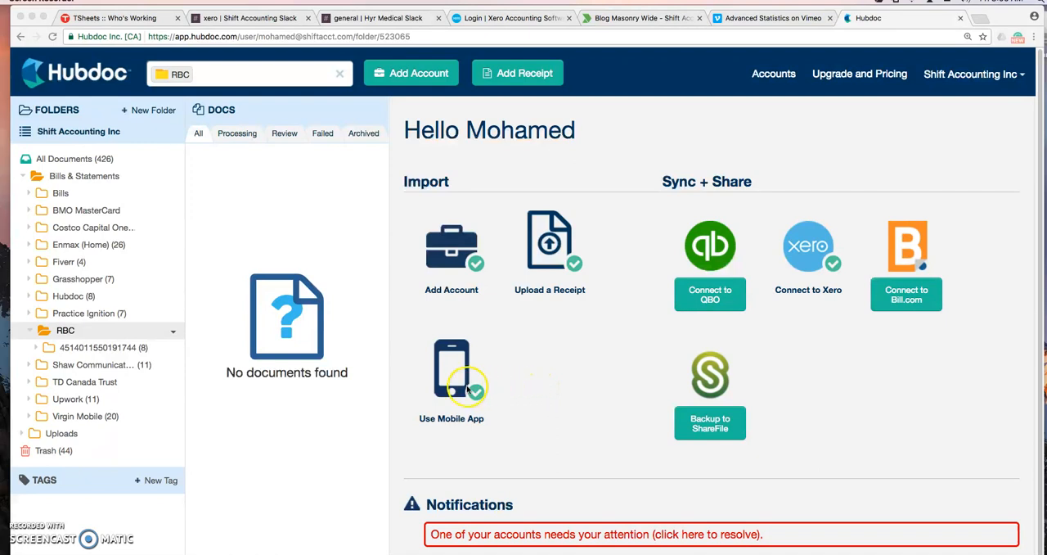
mouse_move(562, 370)
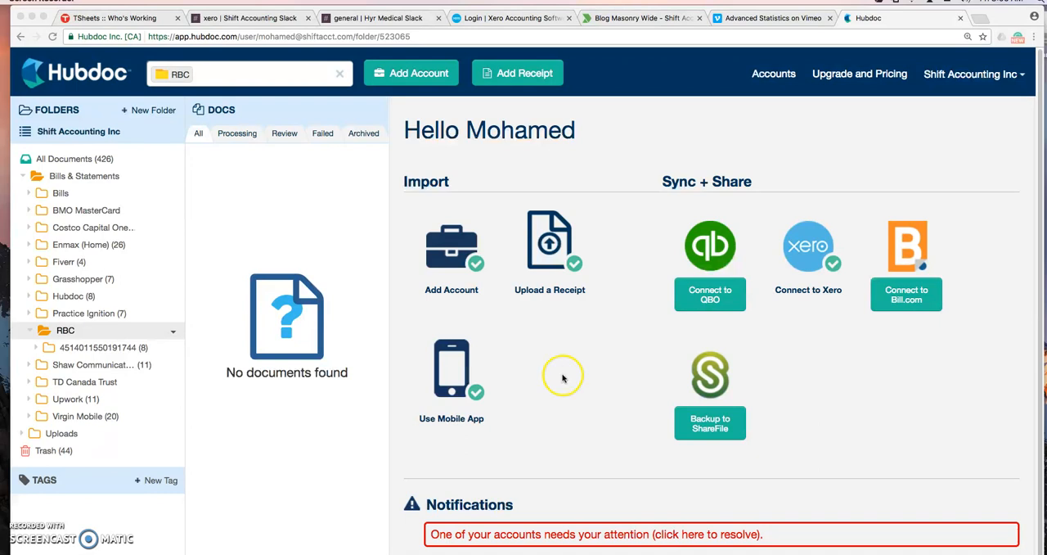
mouse_move(591, 381)
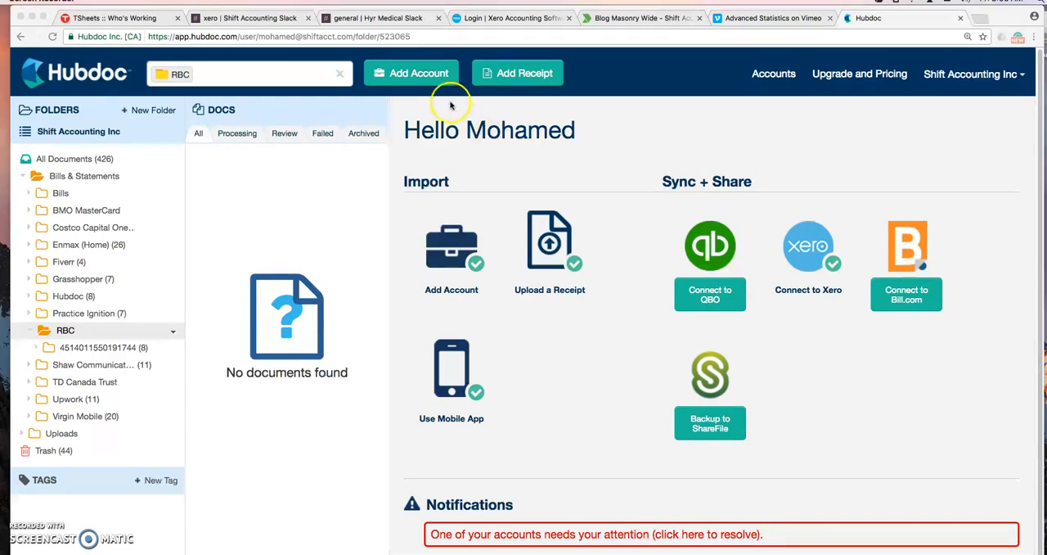
- Open Add Account to reach the automated-accounts company search
left_click(410, 73)
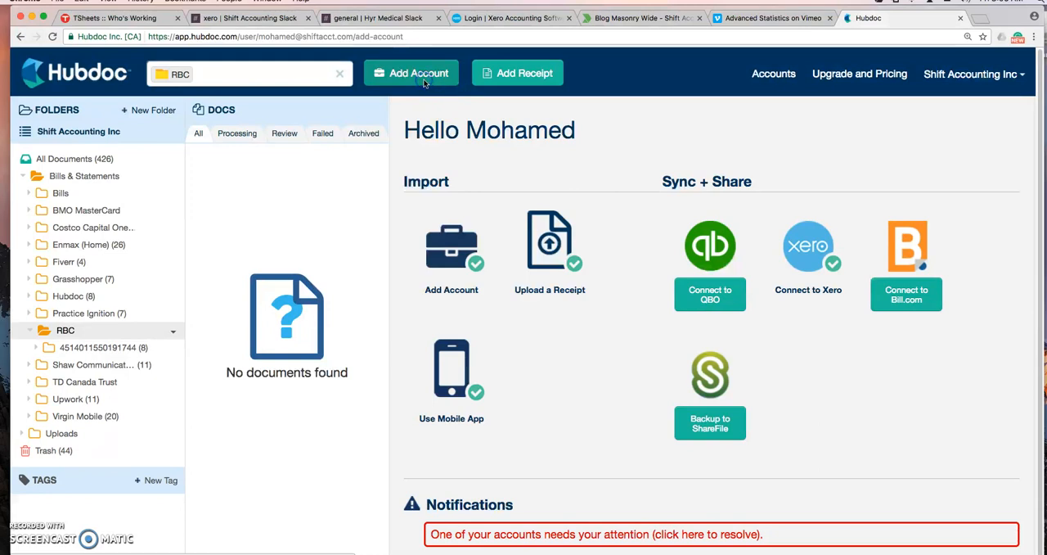
left_click(412, 73)
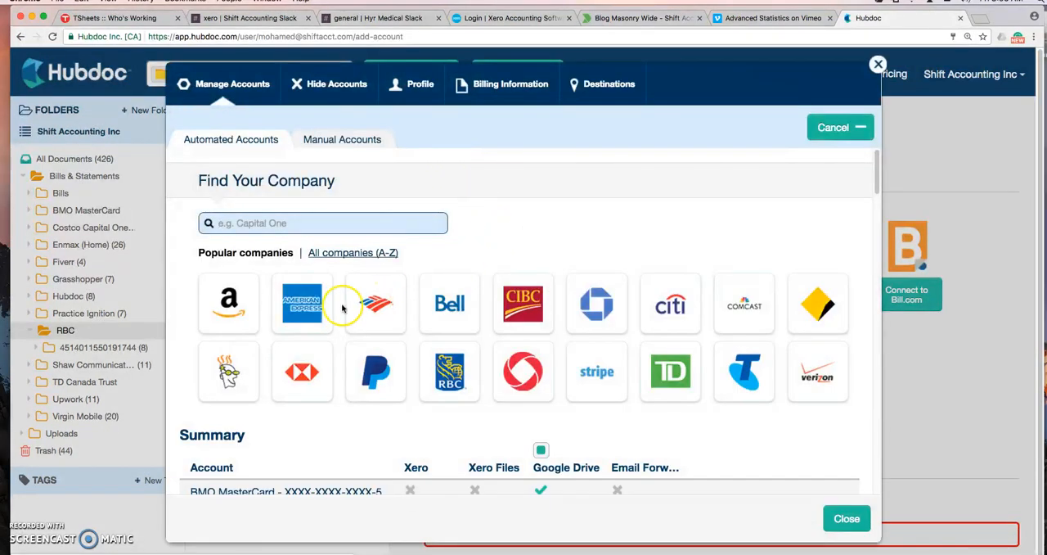
mouse_move(608, 280)
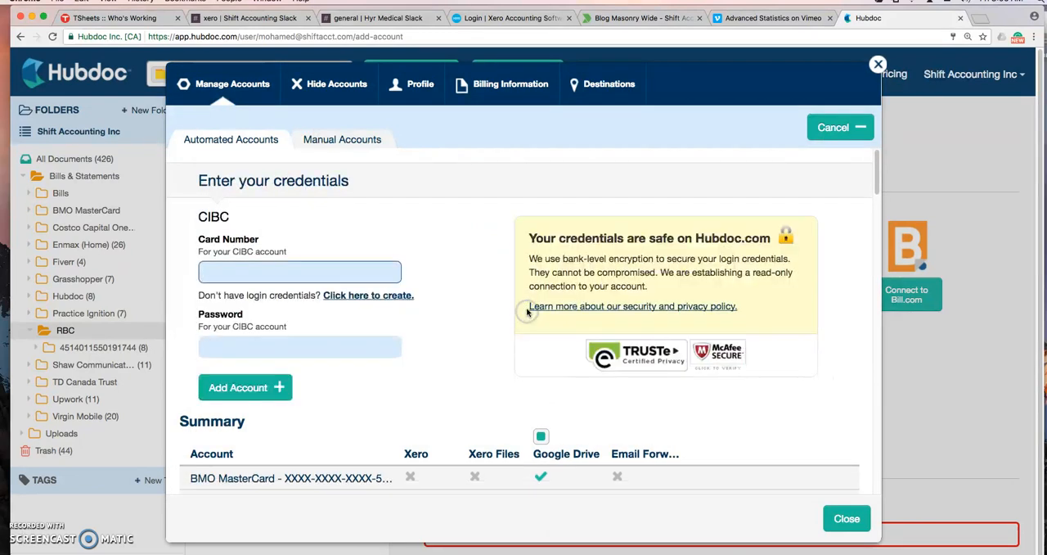
mouse_move(511, 274)
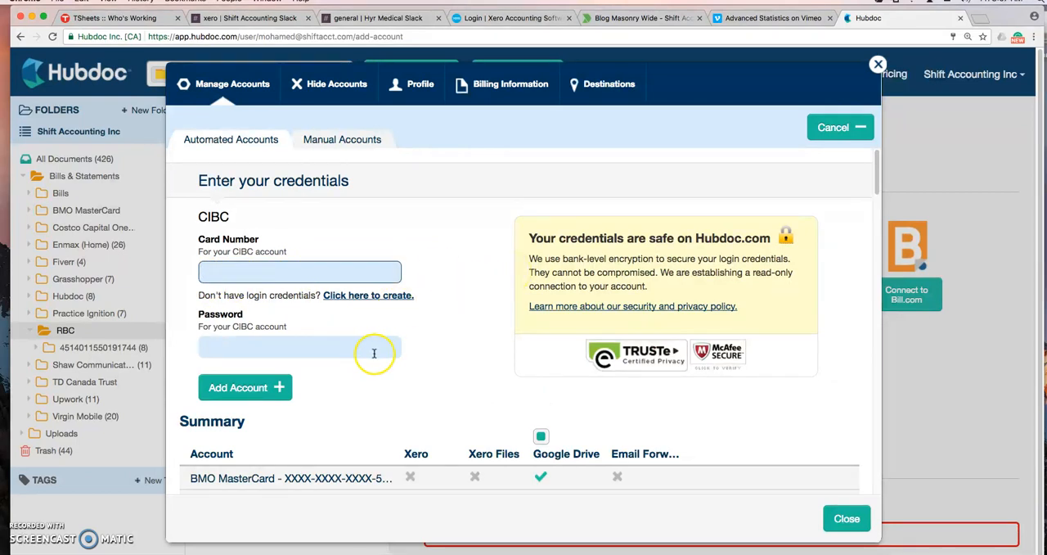
mouse_move(354, 354)
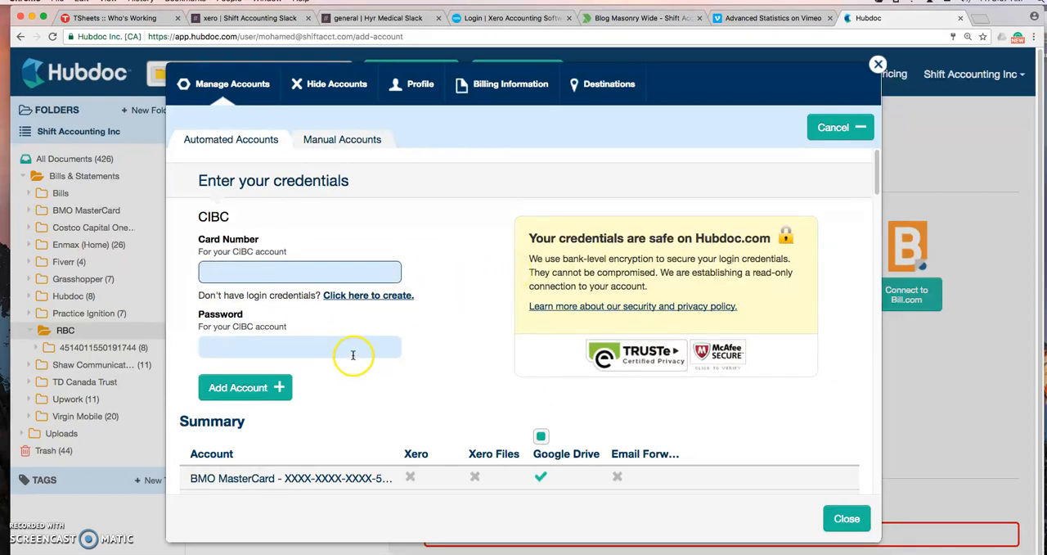
mouse_move(354, 353)
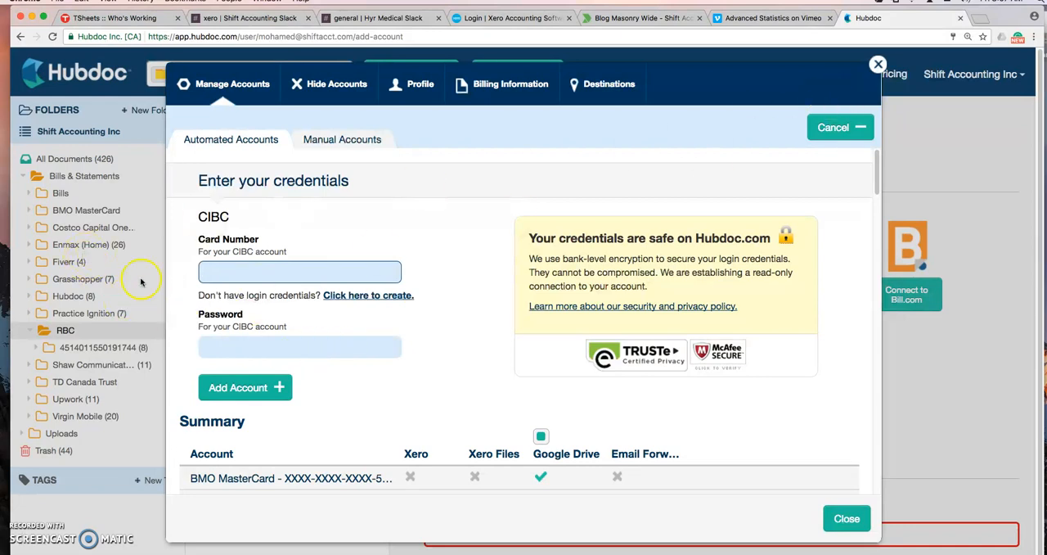
- Close the CIBC credentials form and list all 426 documents
left_click(846, 518)
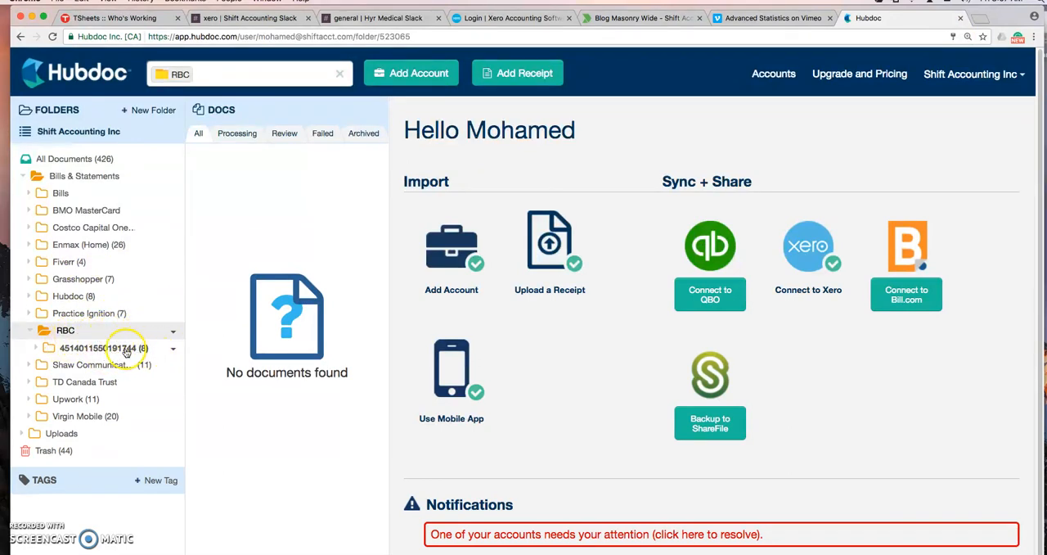
left_click(103, 347)
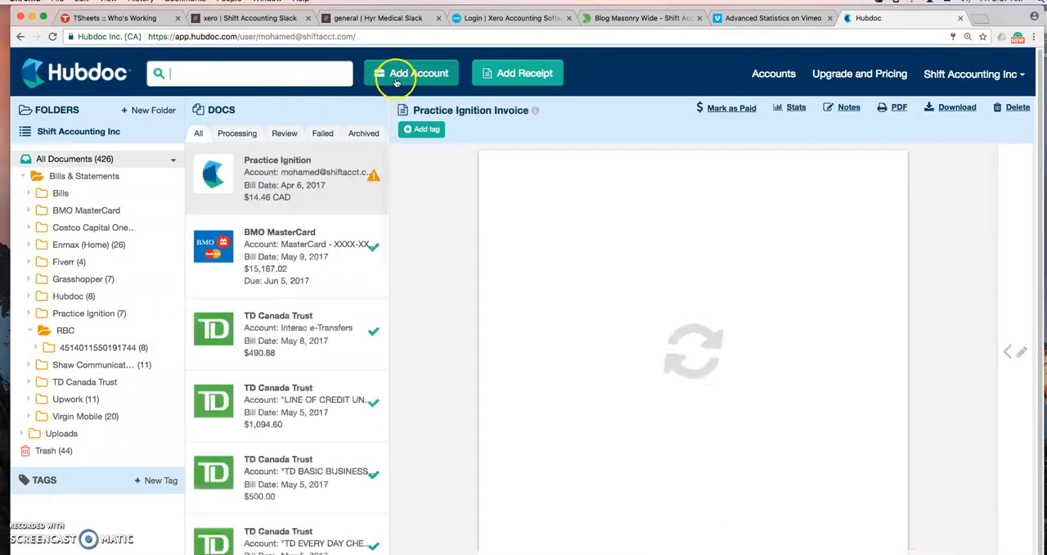
left_click(412, 72)
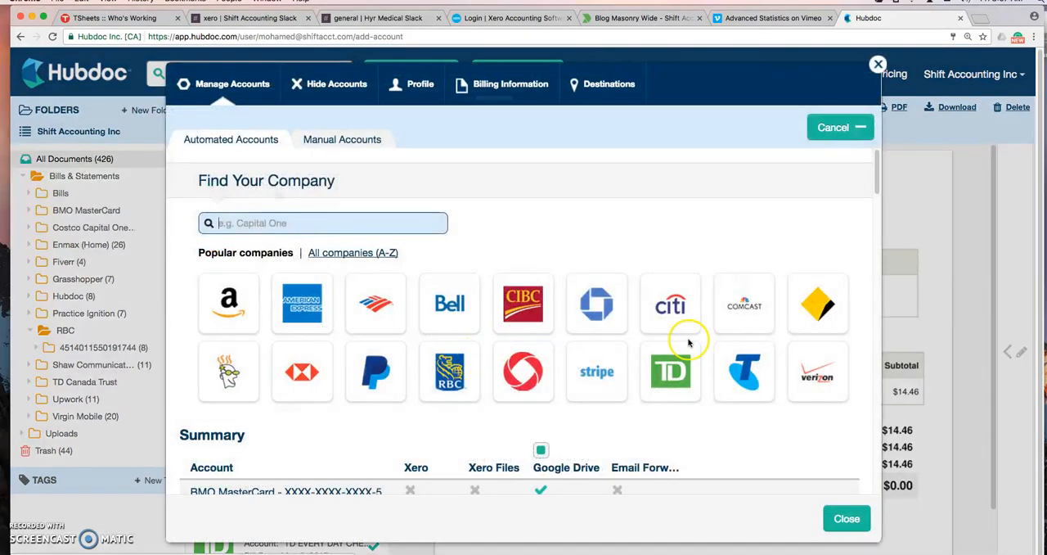
mouse_move(404, 370)
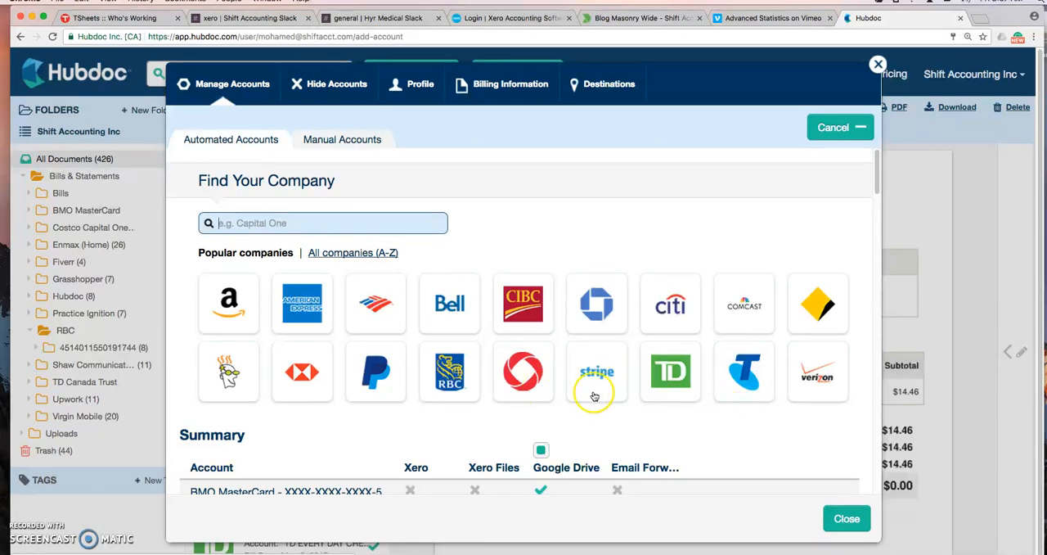
mouse_move(677, 260)
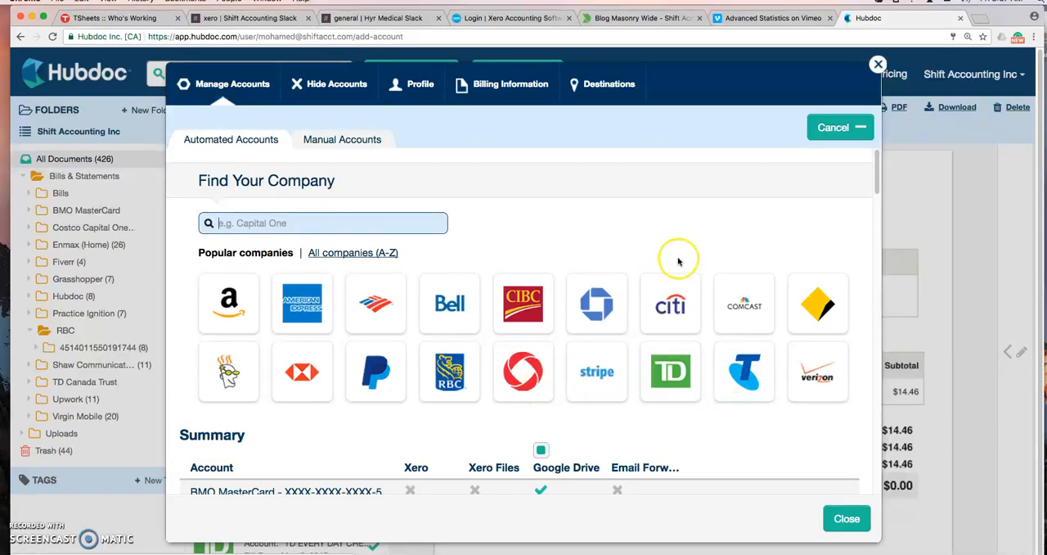
mouse_move(878, 64)
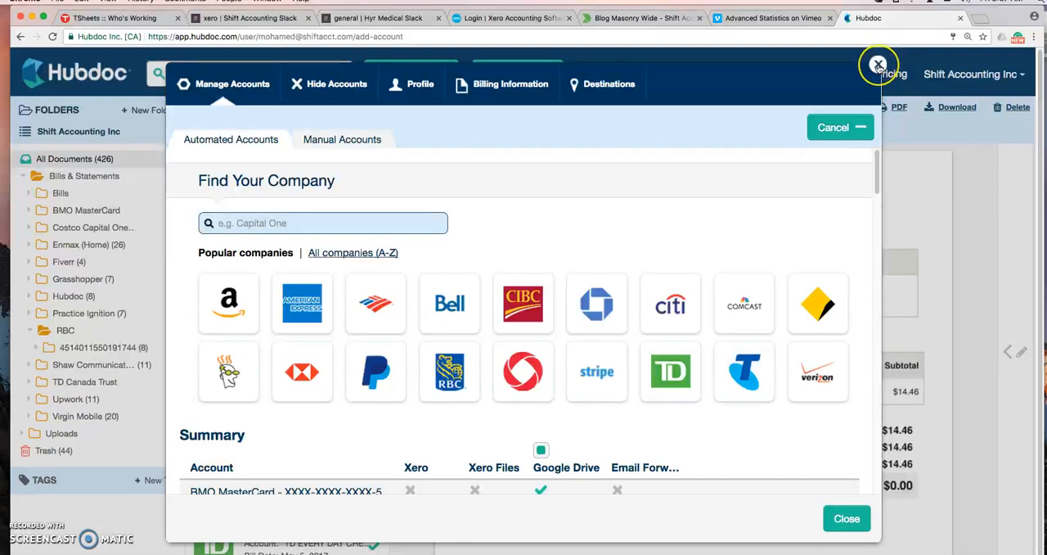
left_click(879, 65)
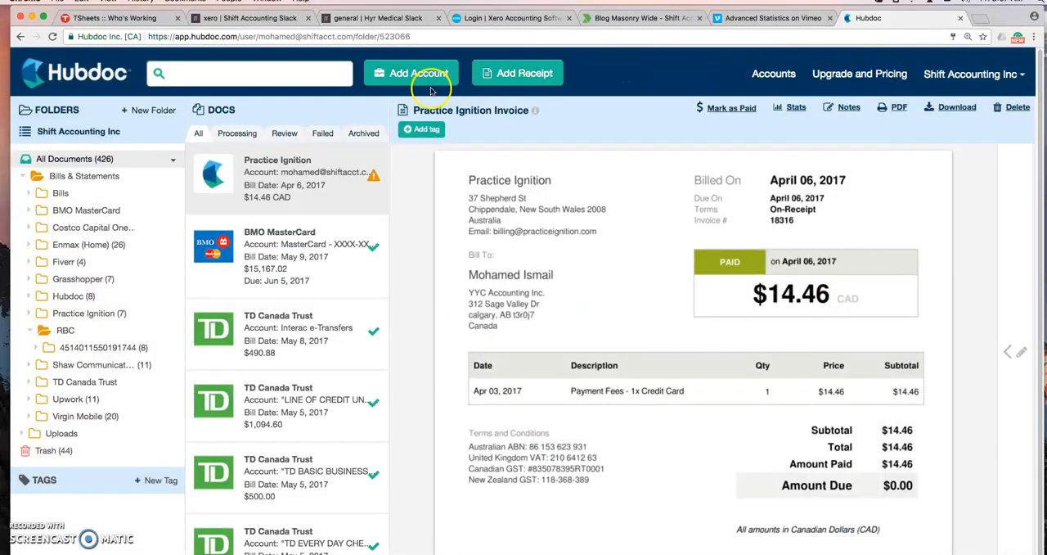
- Bring up the receipt upload dialog with drag-and-drop, browse and email options
left_click(411, 72)
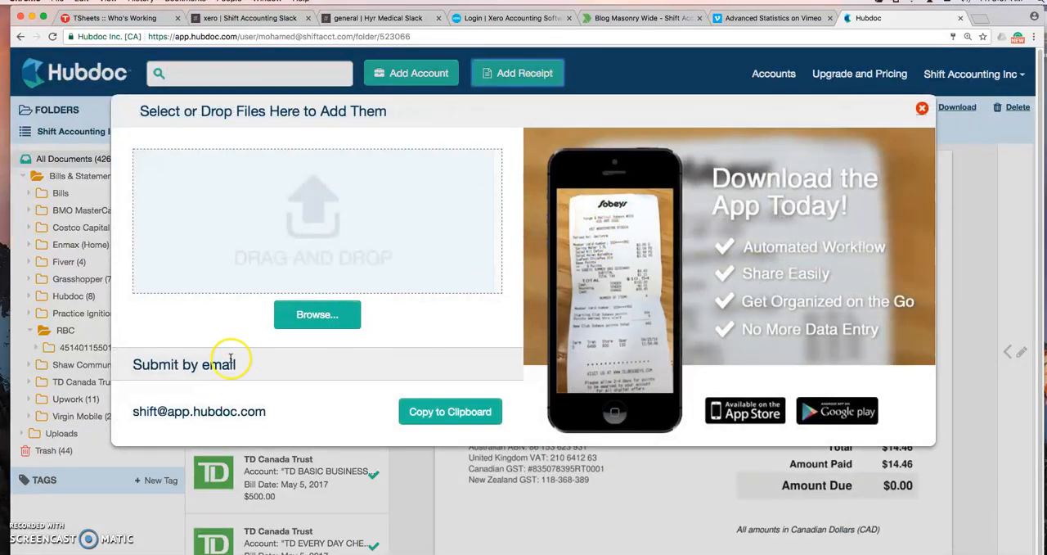
mouse_move(464, 292)
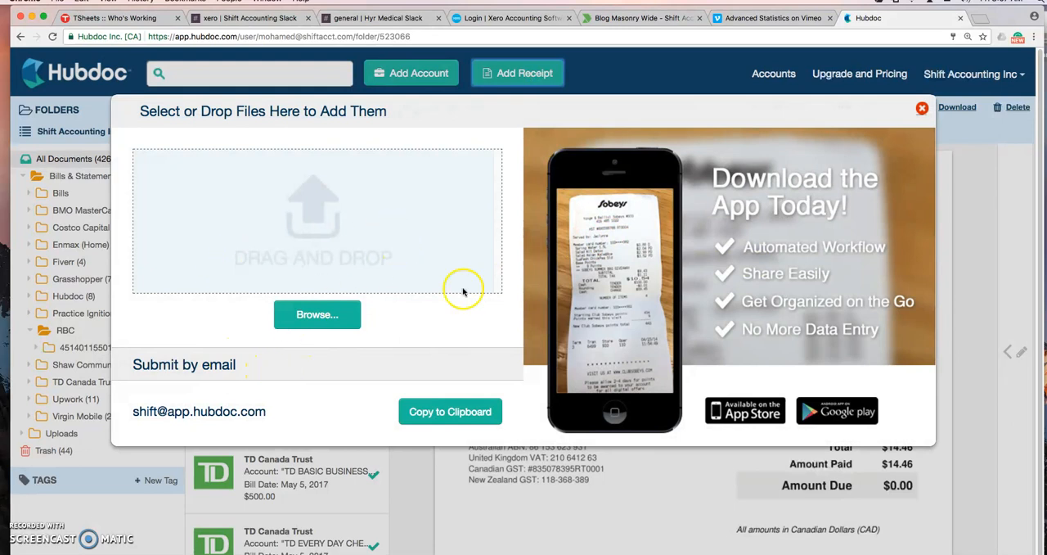
mouse_move(276, 238)
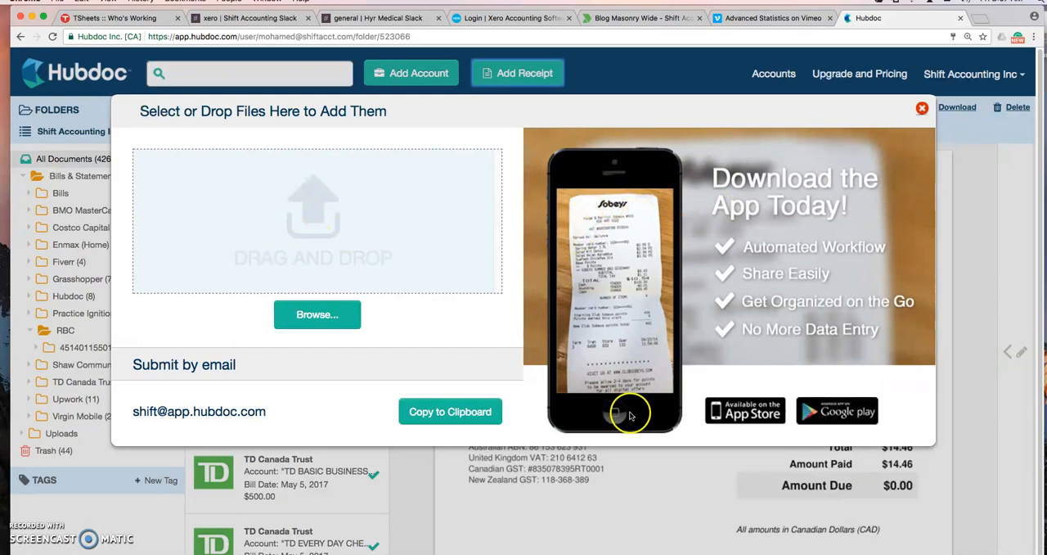
mouse_move(744, 411)
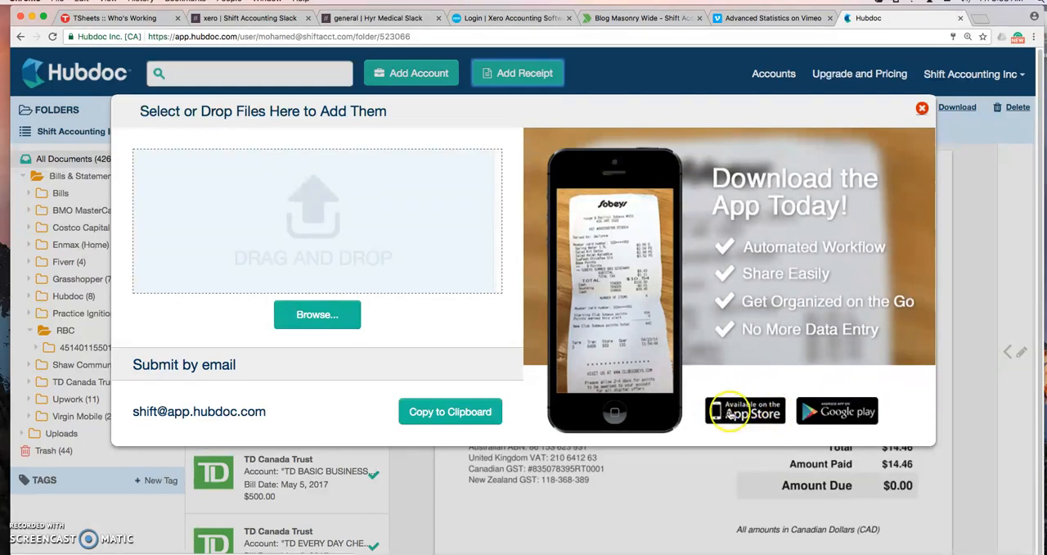
mouse_move(722, 428)
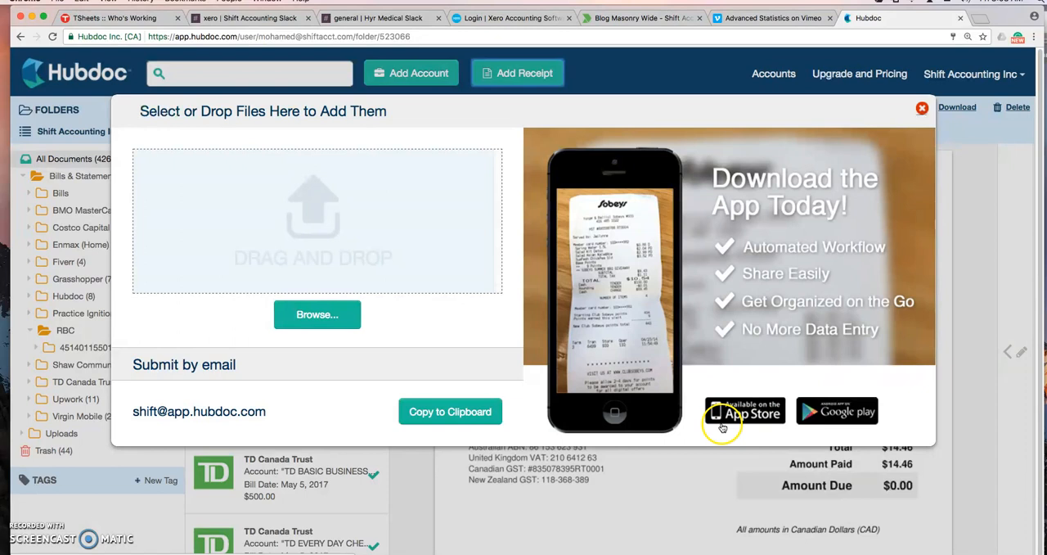
mouse_move(611, 295)
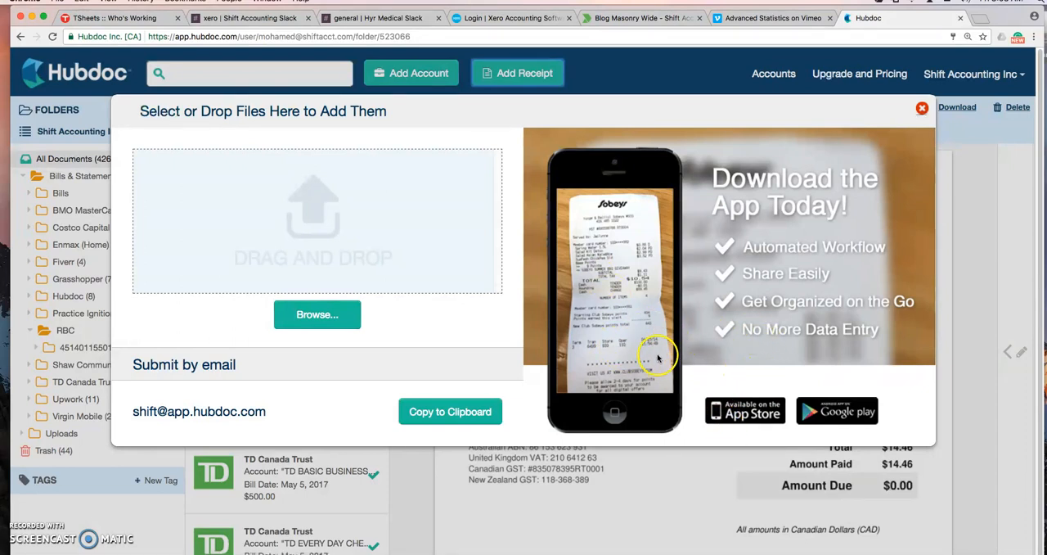
mouse_move(757, 319)
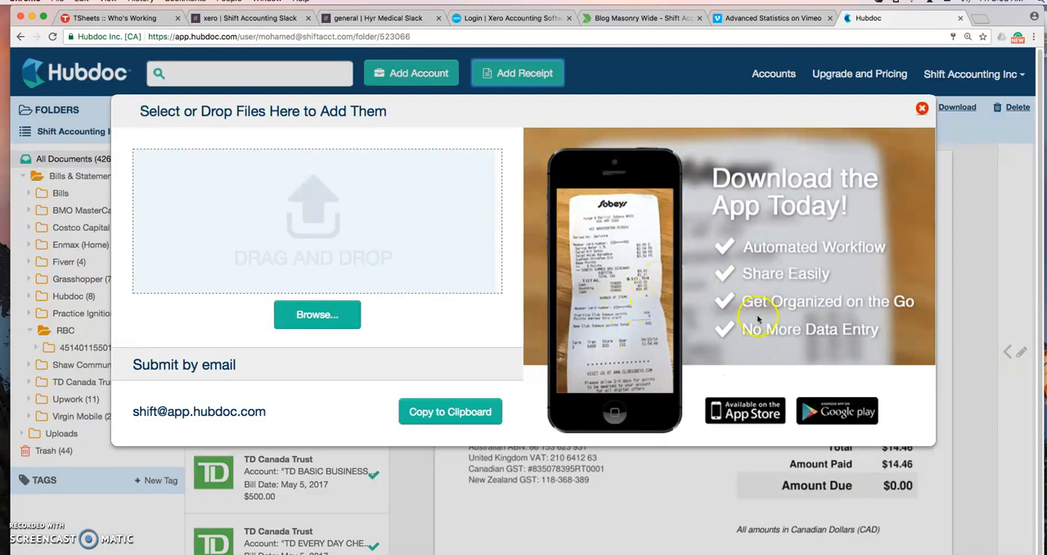
mouse_move(560, 315)
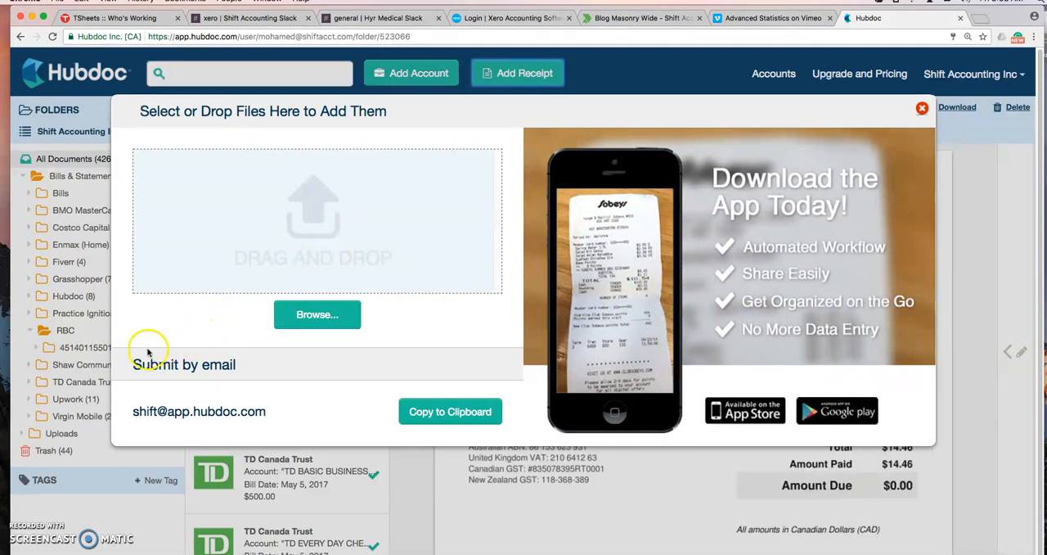
mouse_move(289, 411)
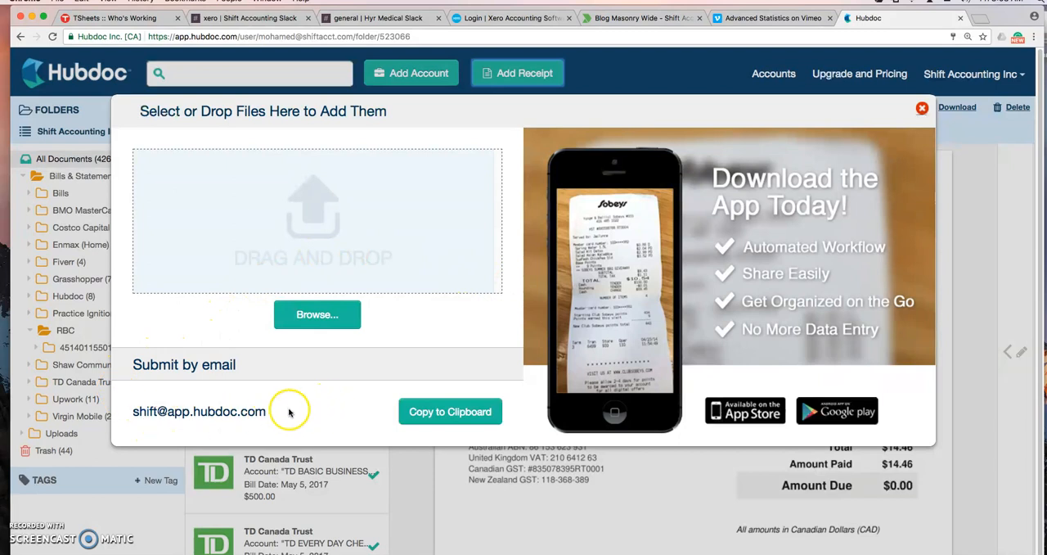
mouse_move(220, 392)
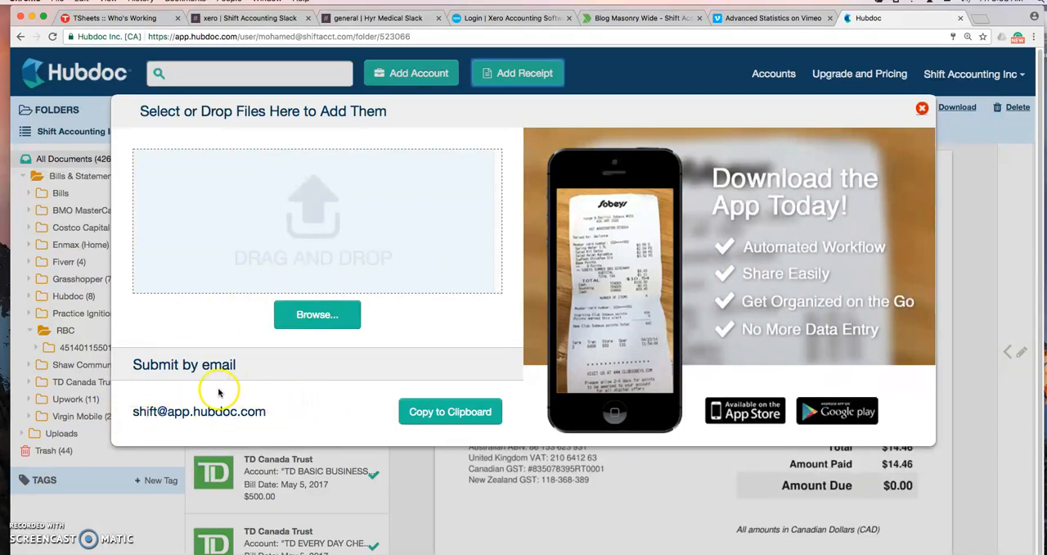
mouse_move(319, 416)
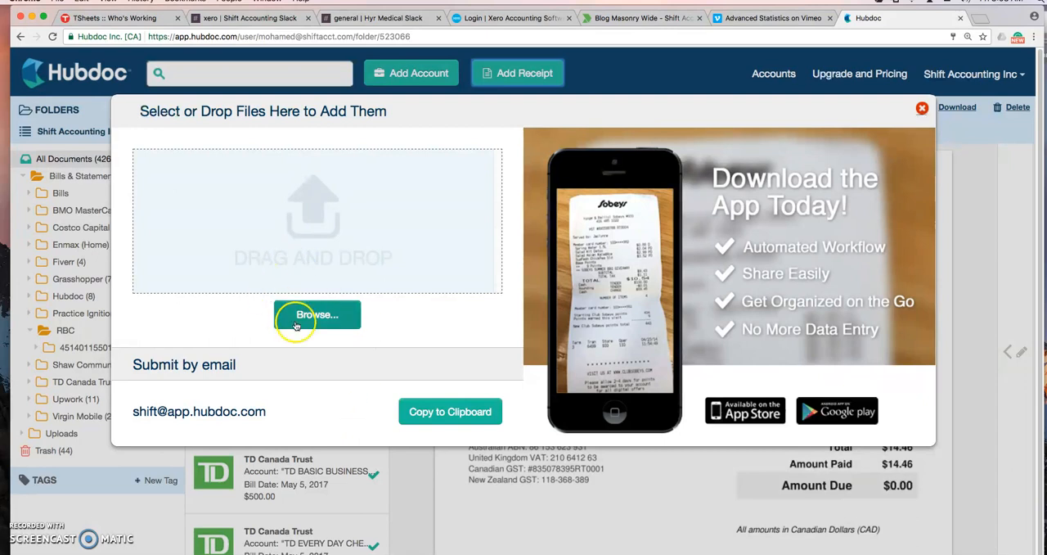
mouse_move(351, 405)
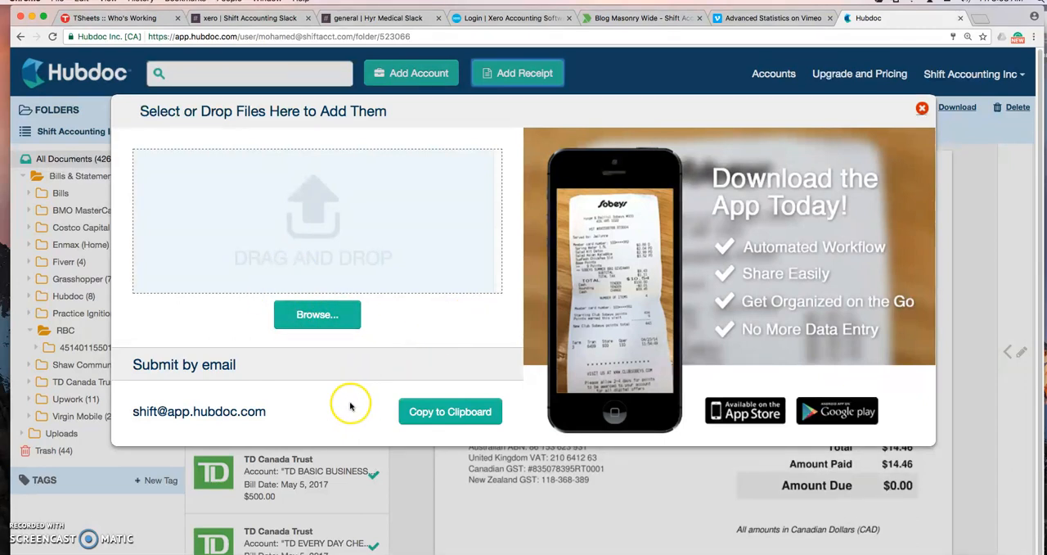
mouse_move(274, 400)
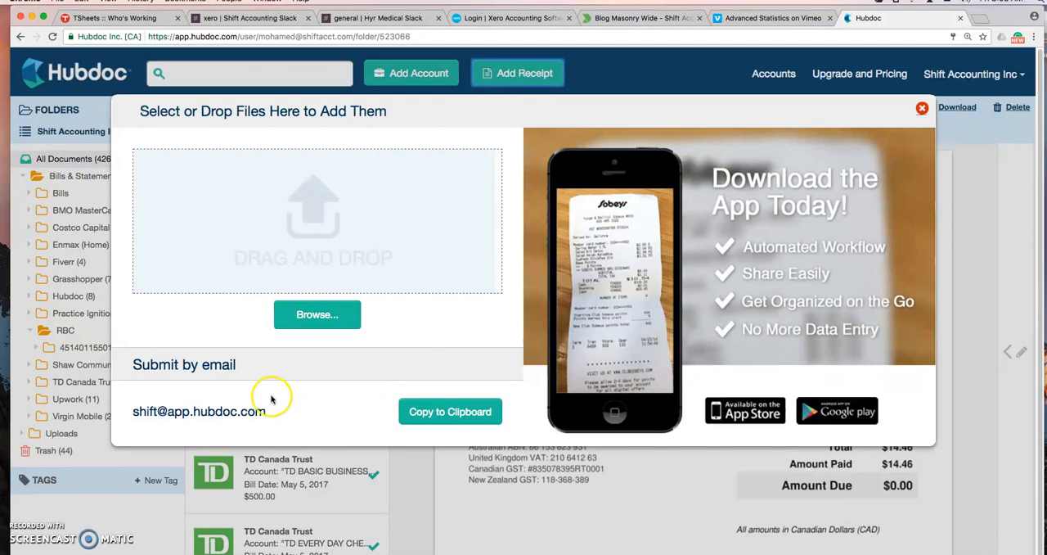
mouse_move(286, 401)
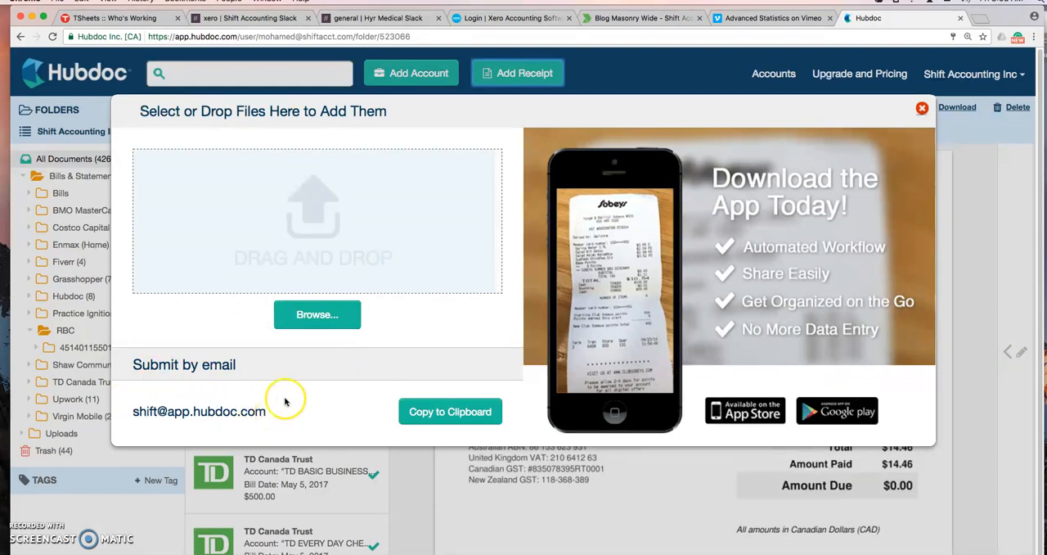
mouse_move(516, 354)
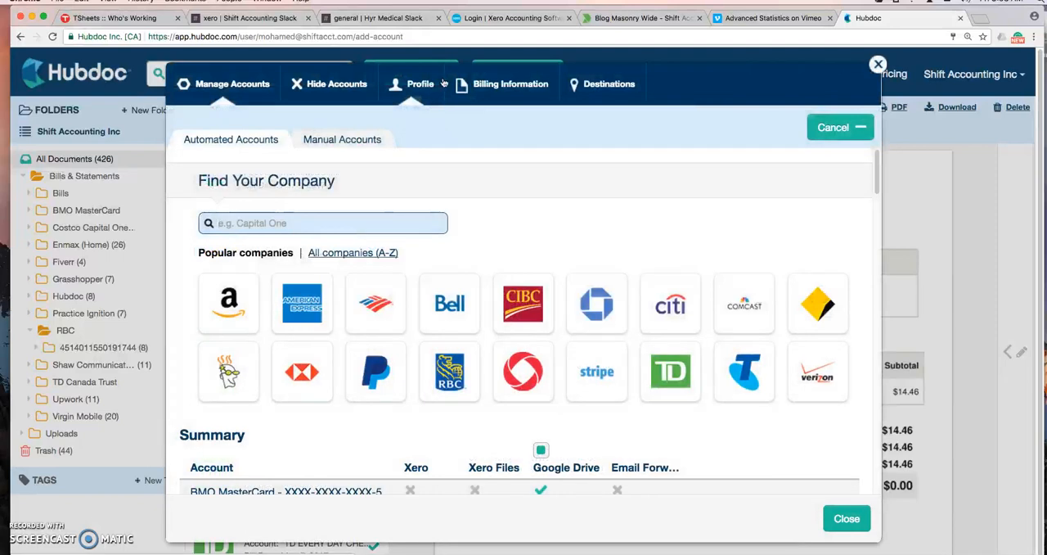
- On the Profile tab, edit the custom 'Uploading files via email' address
left_click(420, 83)
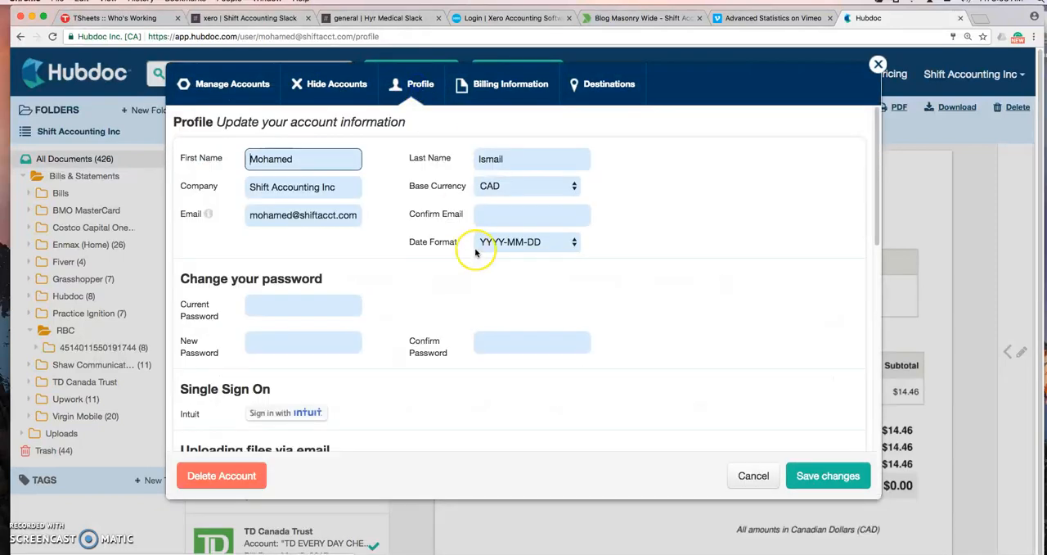
scroll("down", 3)
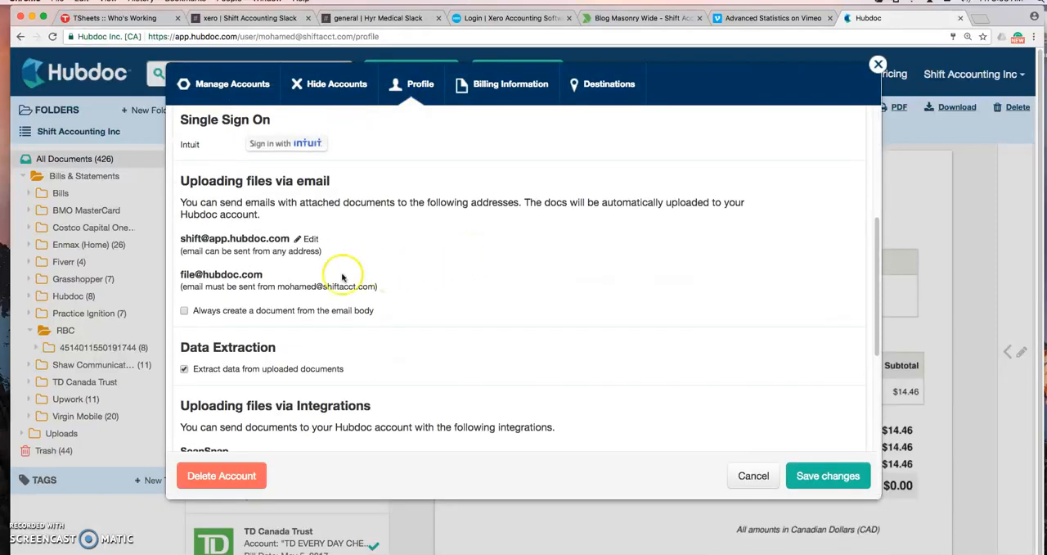
mouse_move(278, 263)
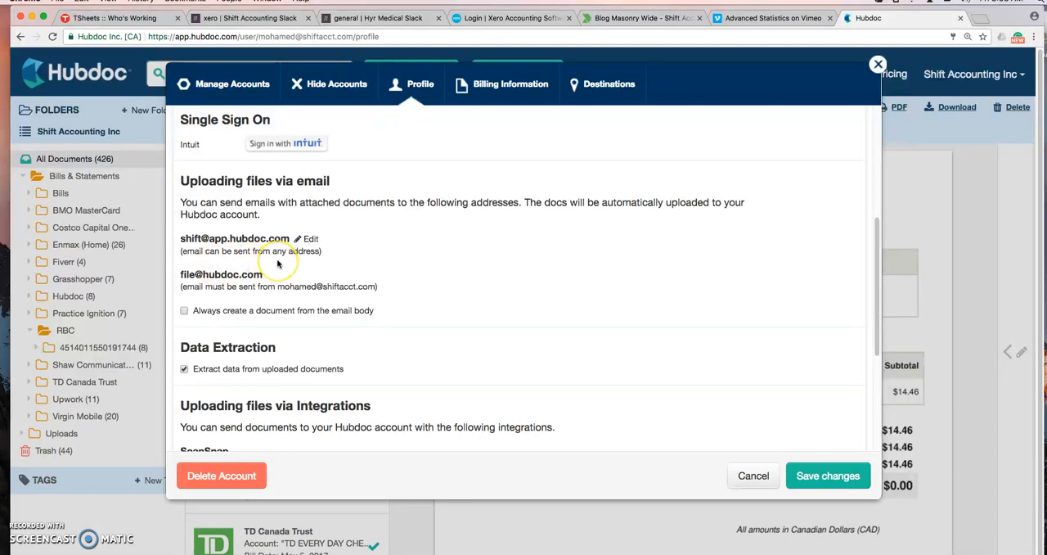
mouse_move(313, 229)
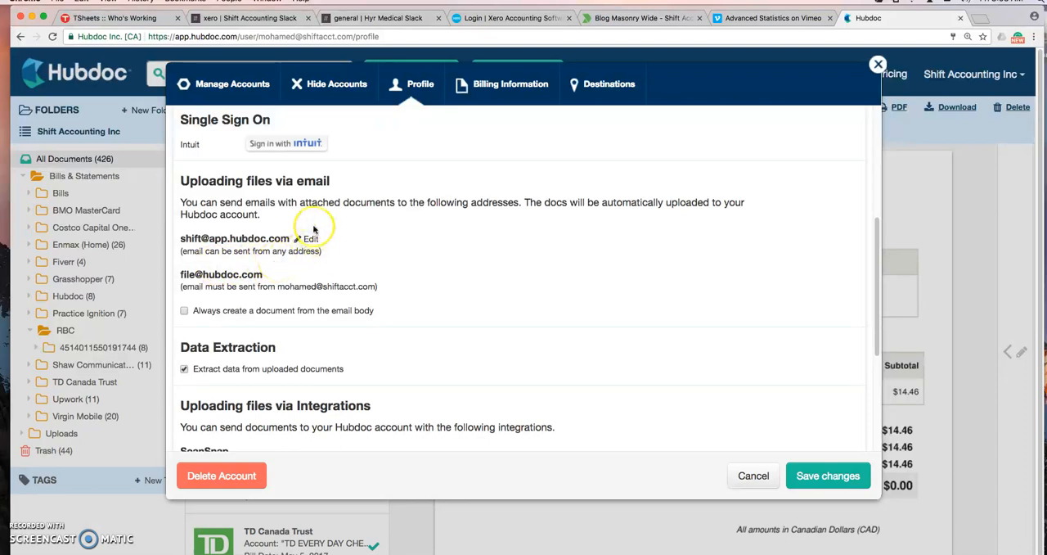
mouse_move(266, 213)
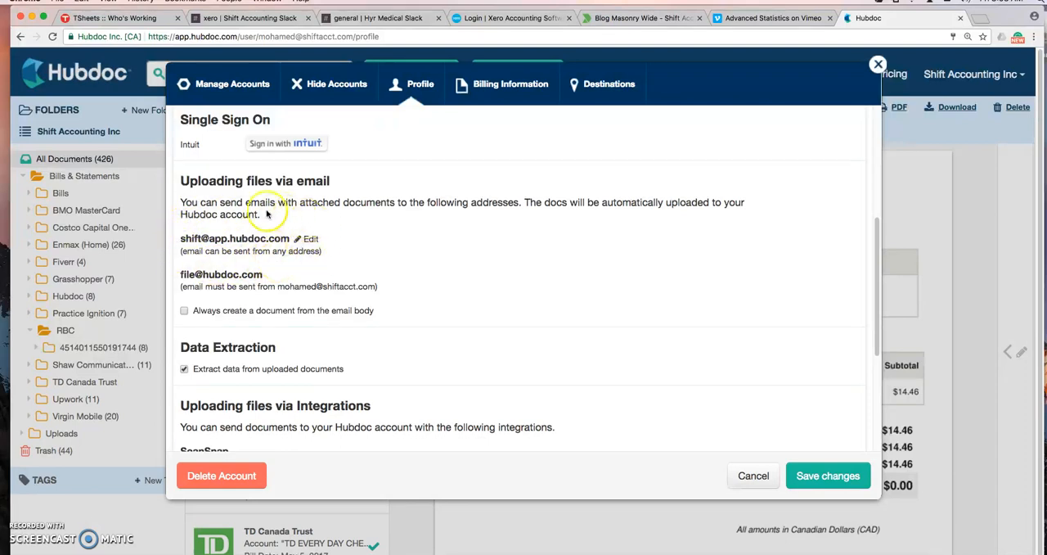
mouse_move(360, 252)
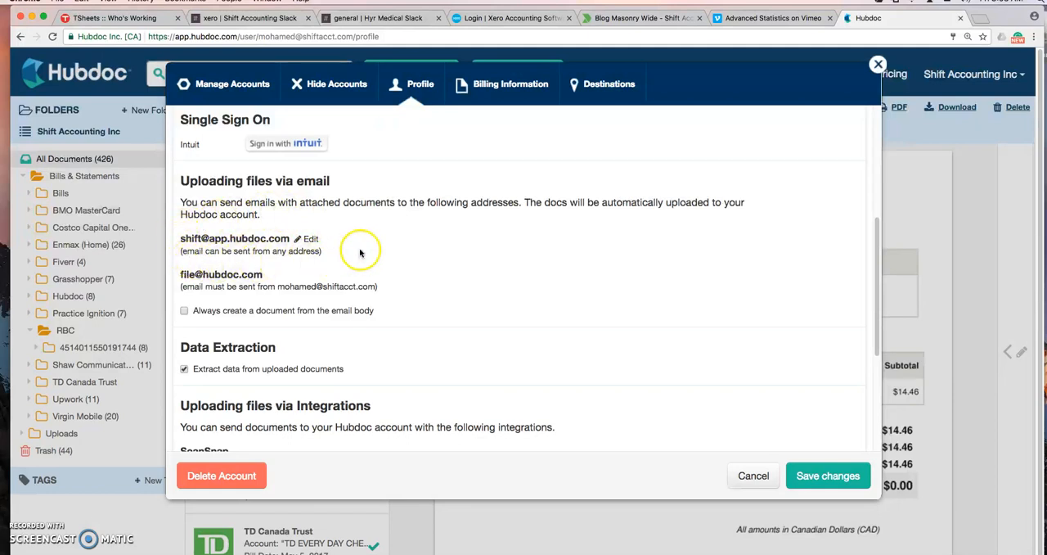
left_click(309, 238)
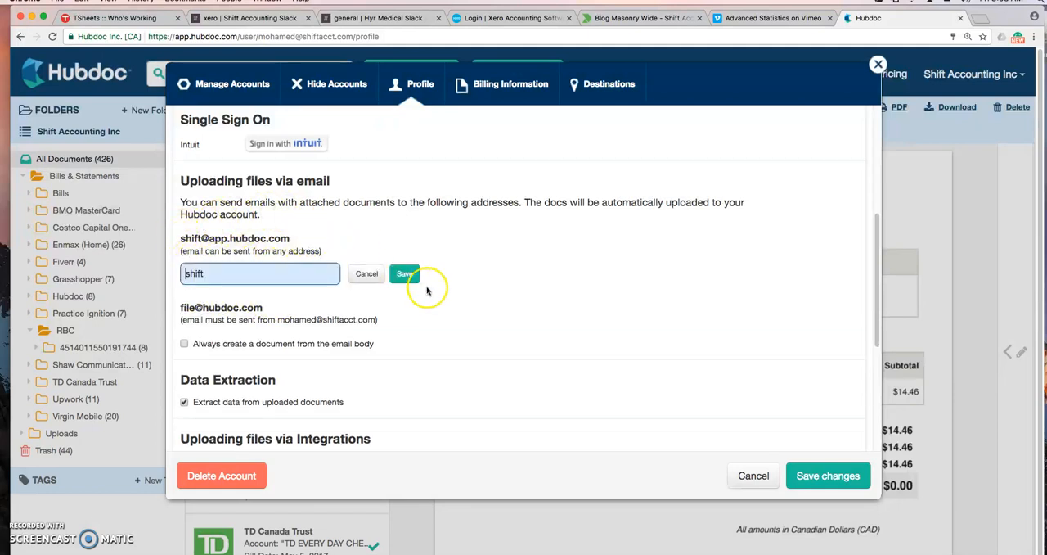
mouse_move(348, 356)
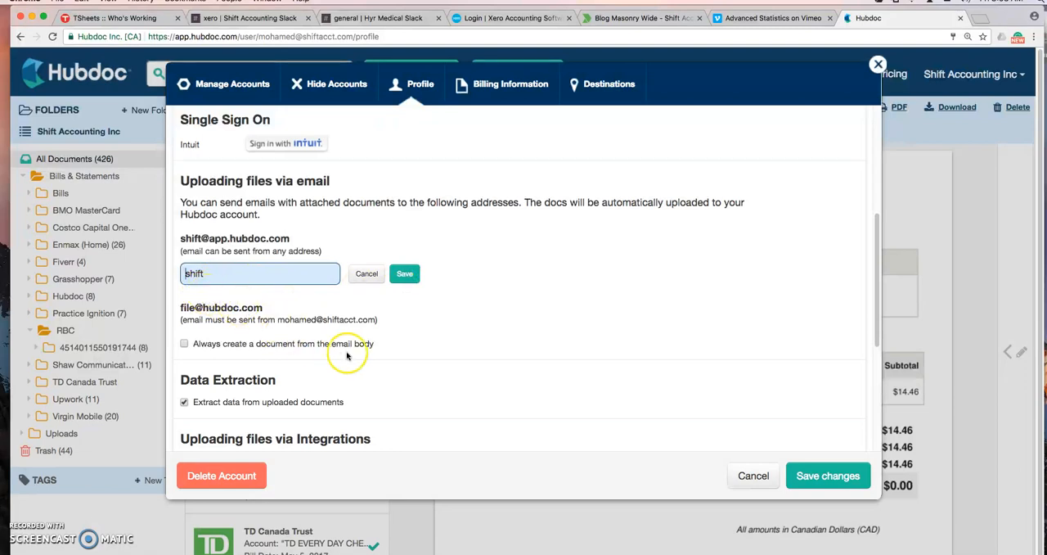